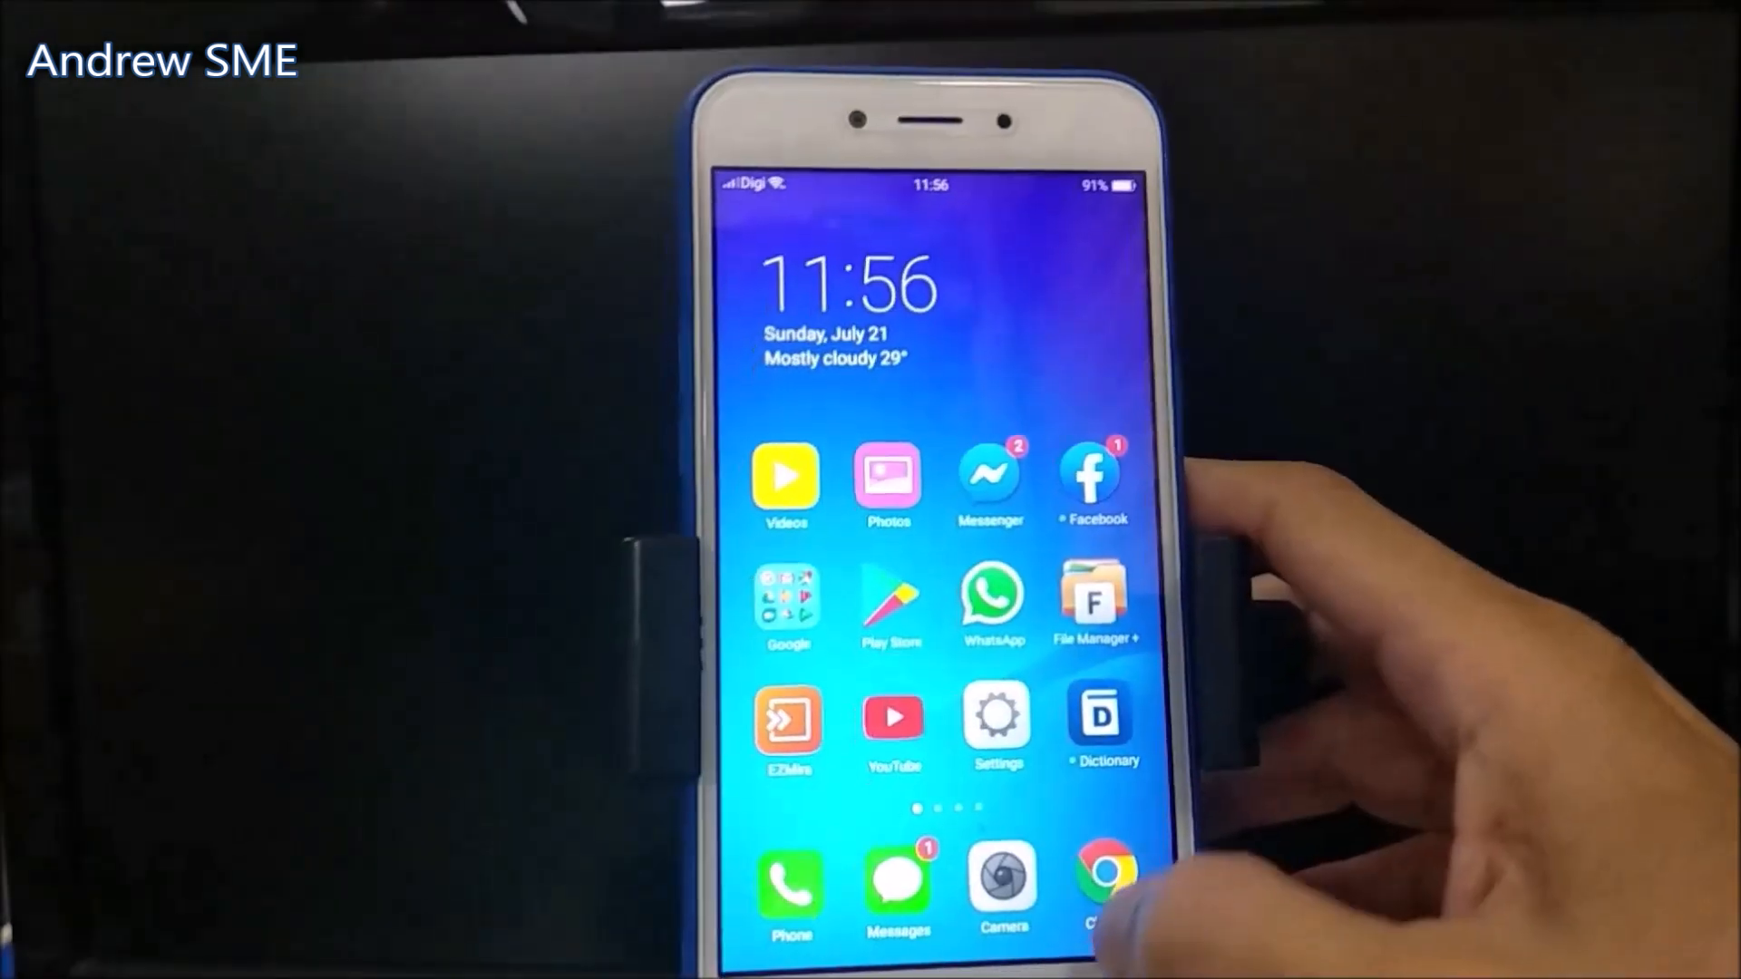
- Load the AnyCast dongle settings page at 192.168.203.1 in Chrome
left_click(1105, 877)
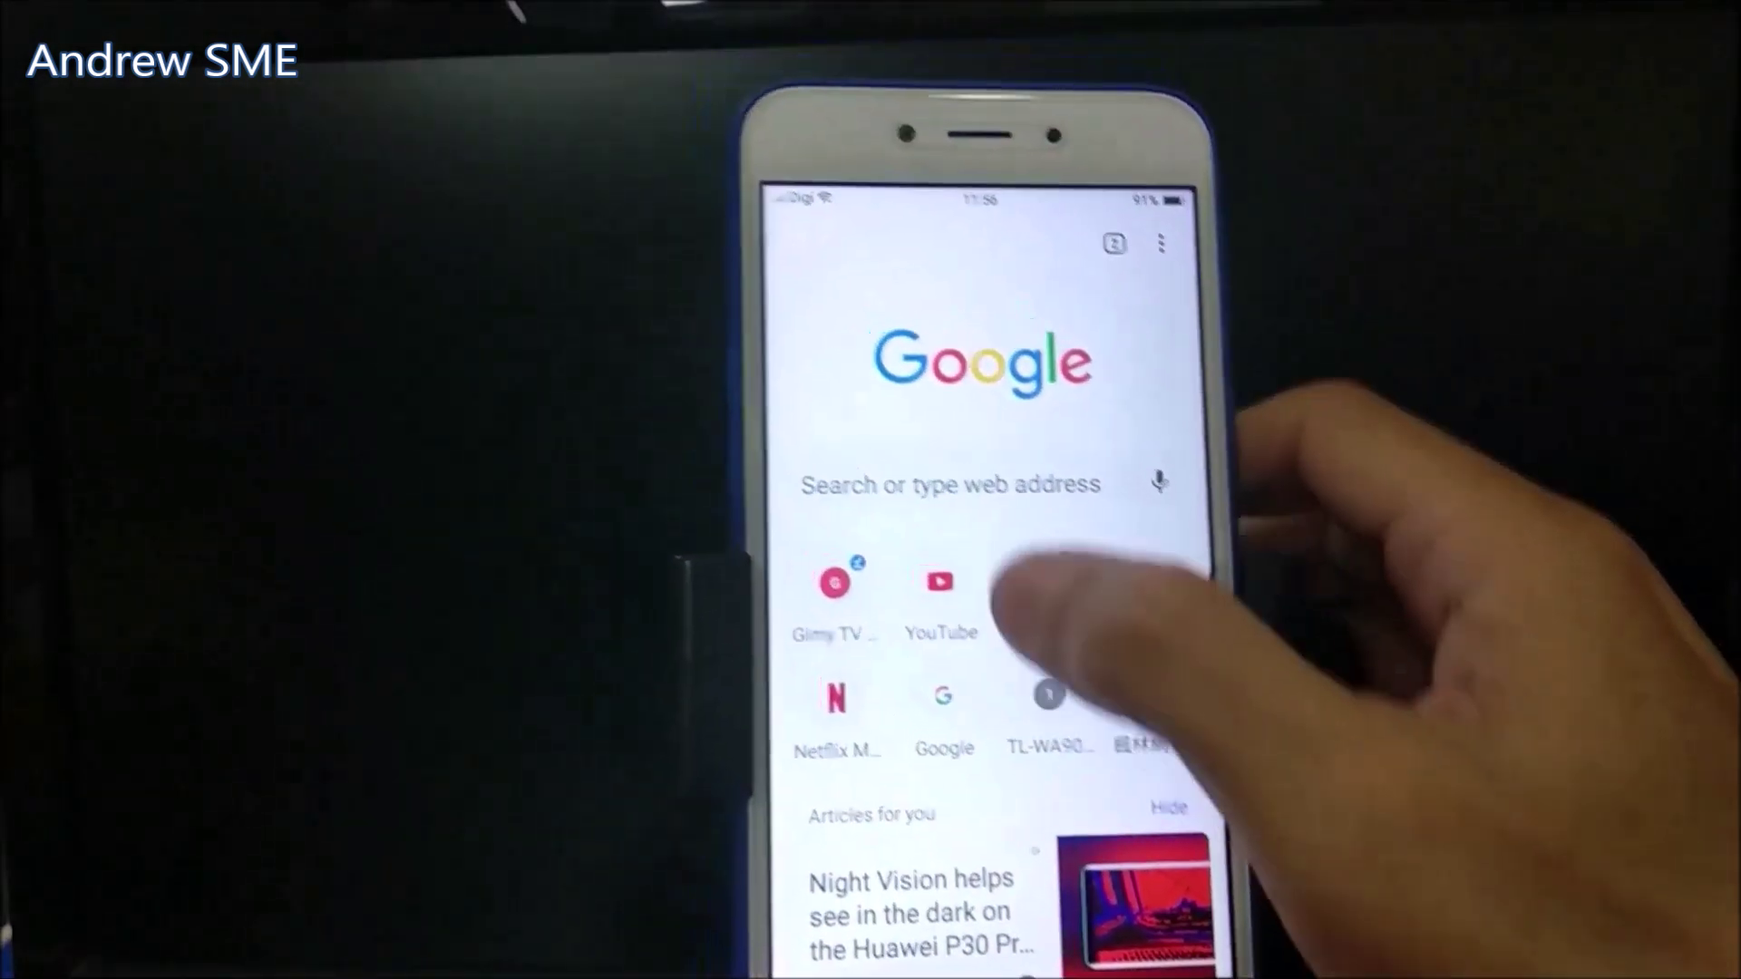
left_click(949, 485)
type("192.168.203.1")
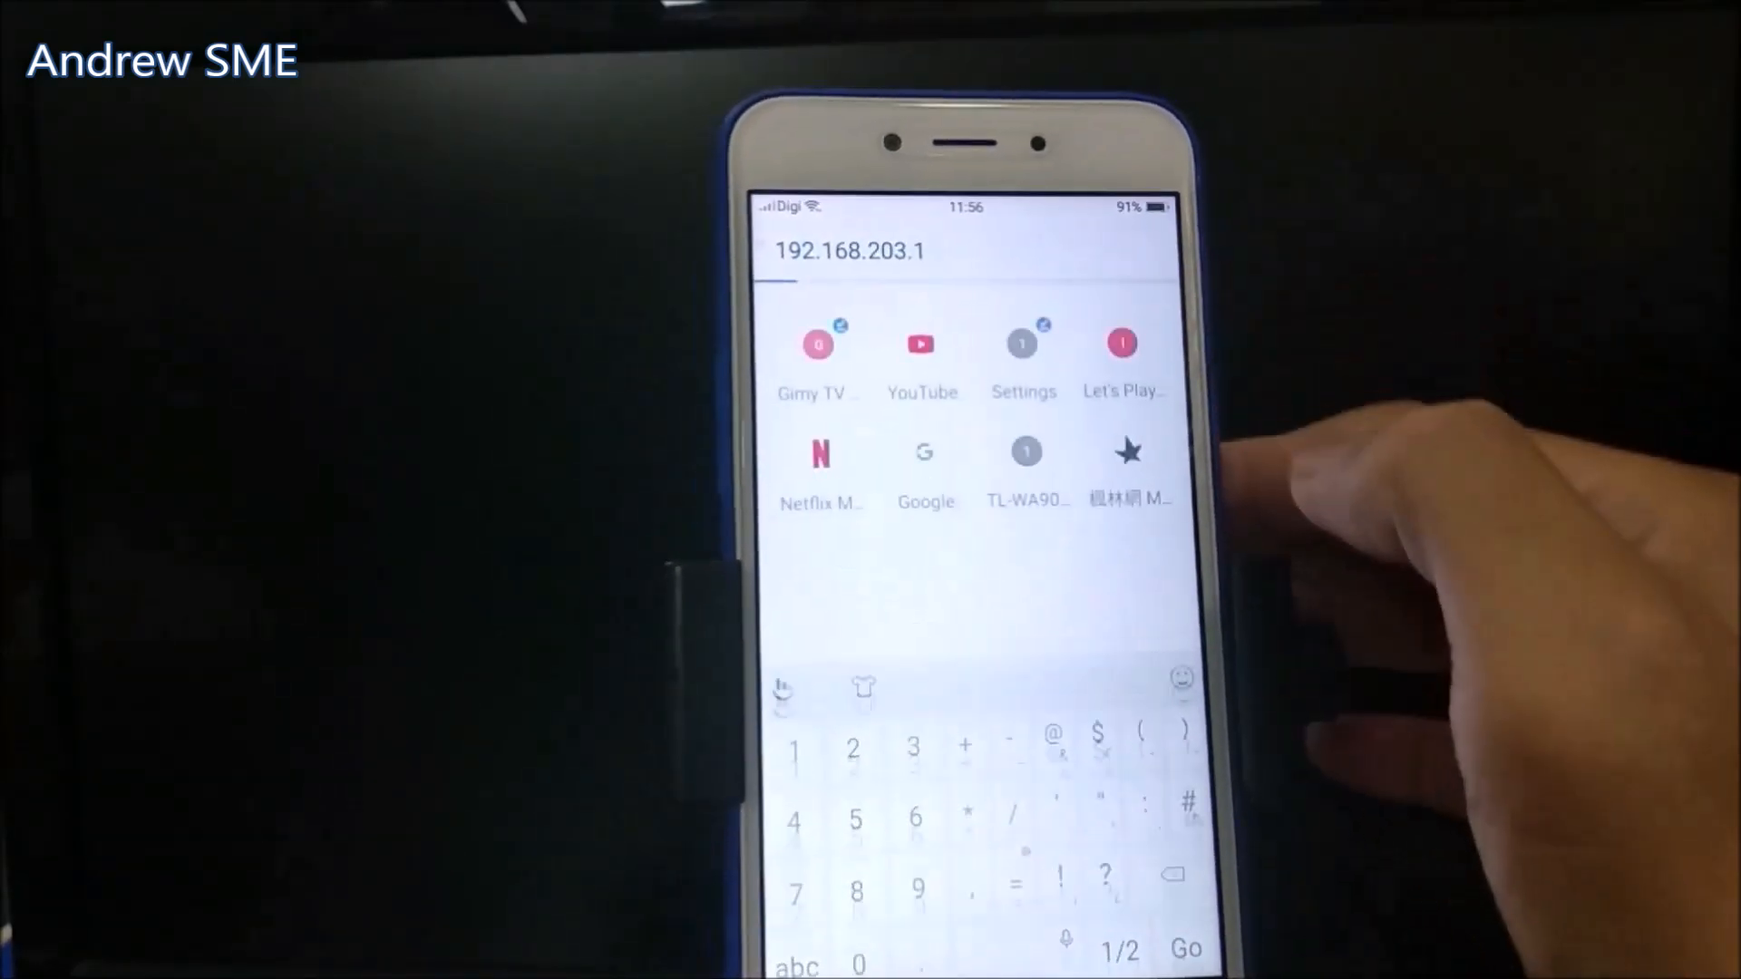
left_click(1186, 947)
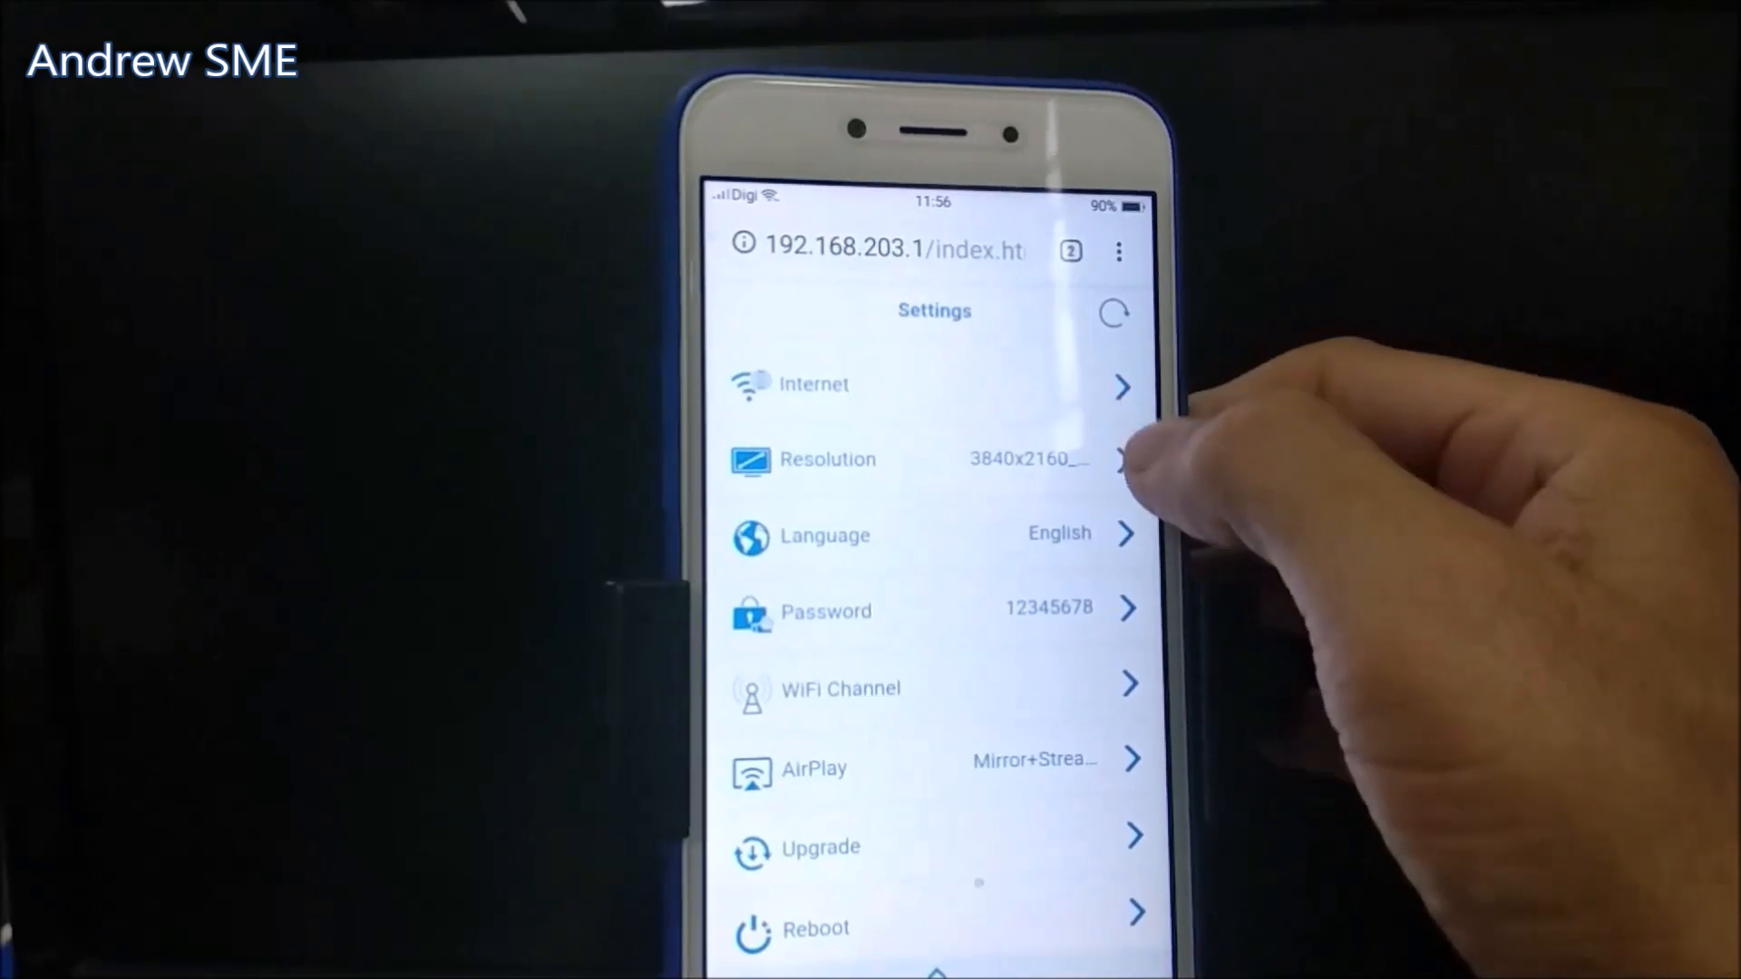
- Change the resolution from 3840x2160 to 1920x1080_60P and request a reboot
left_click(936, 459)
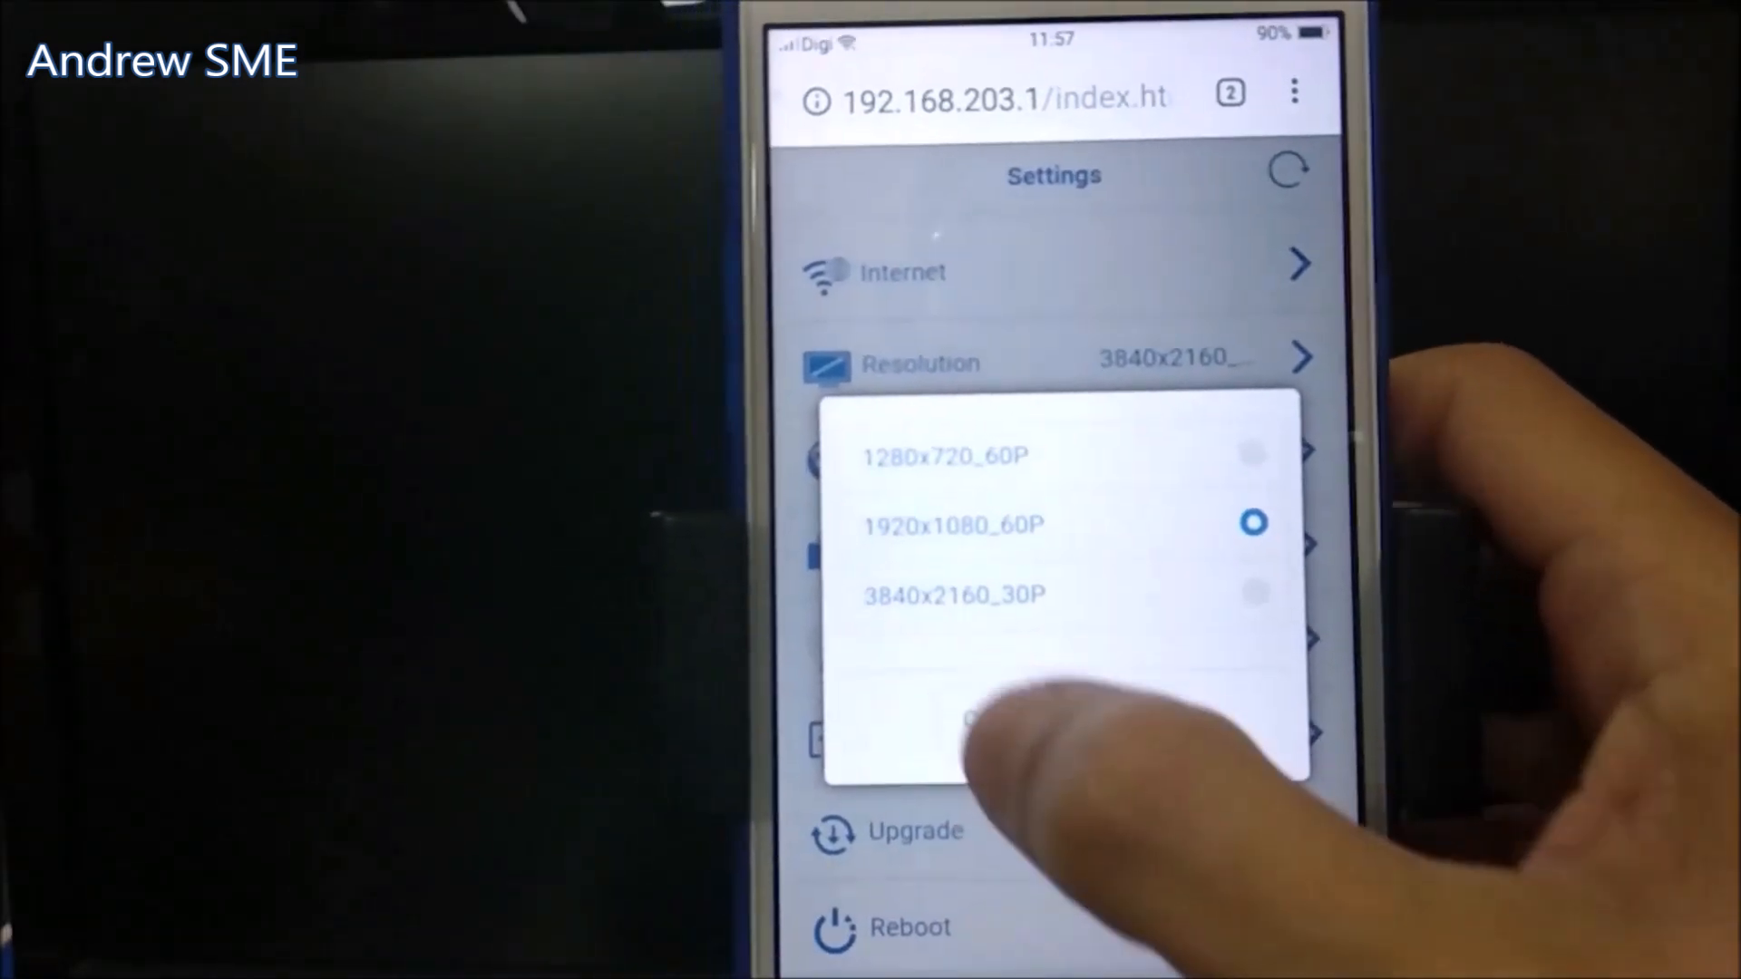
left_click(953, 524)
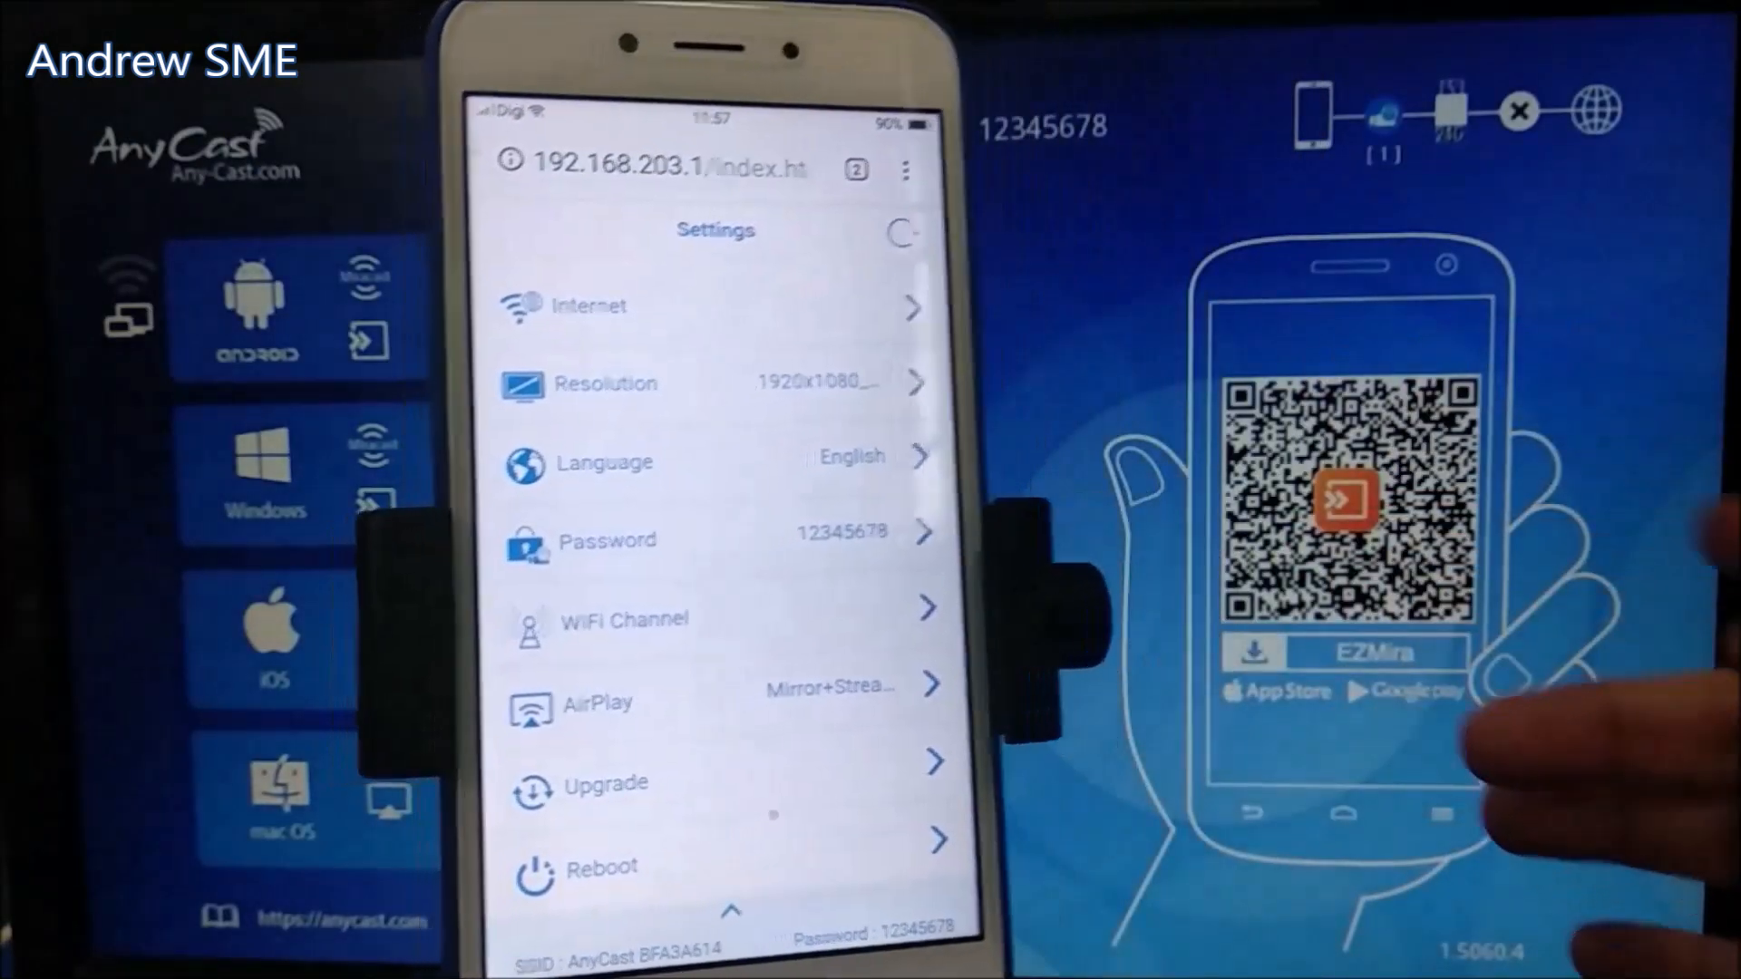
left_click(602, 869)
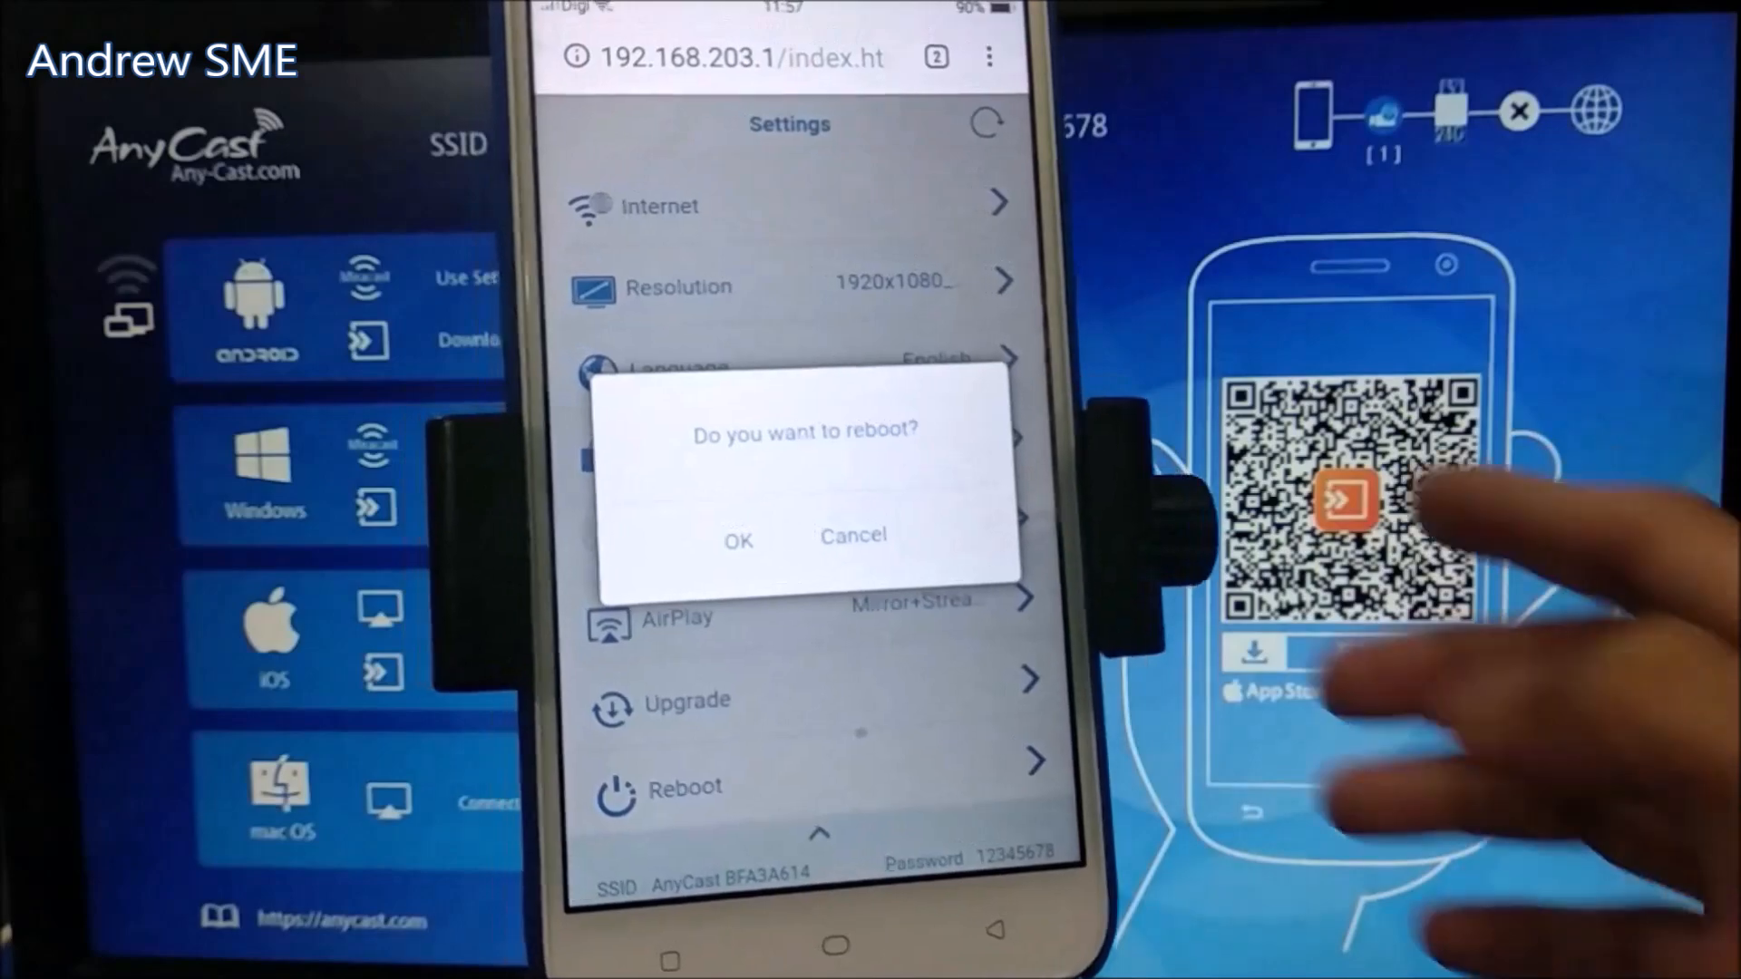
- Confirm the reboot, then launch YouTube to verify the phone mirrors on the TV
left_click(738, 541)
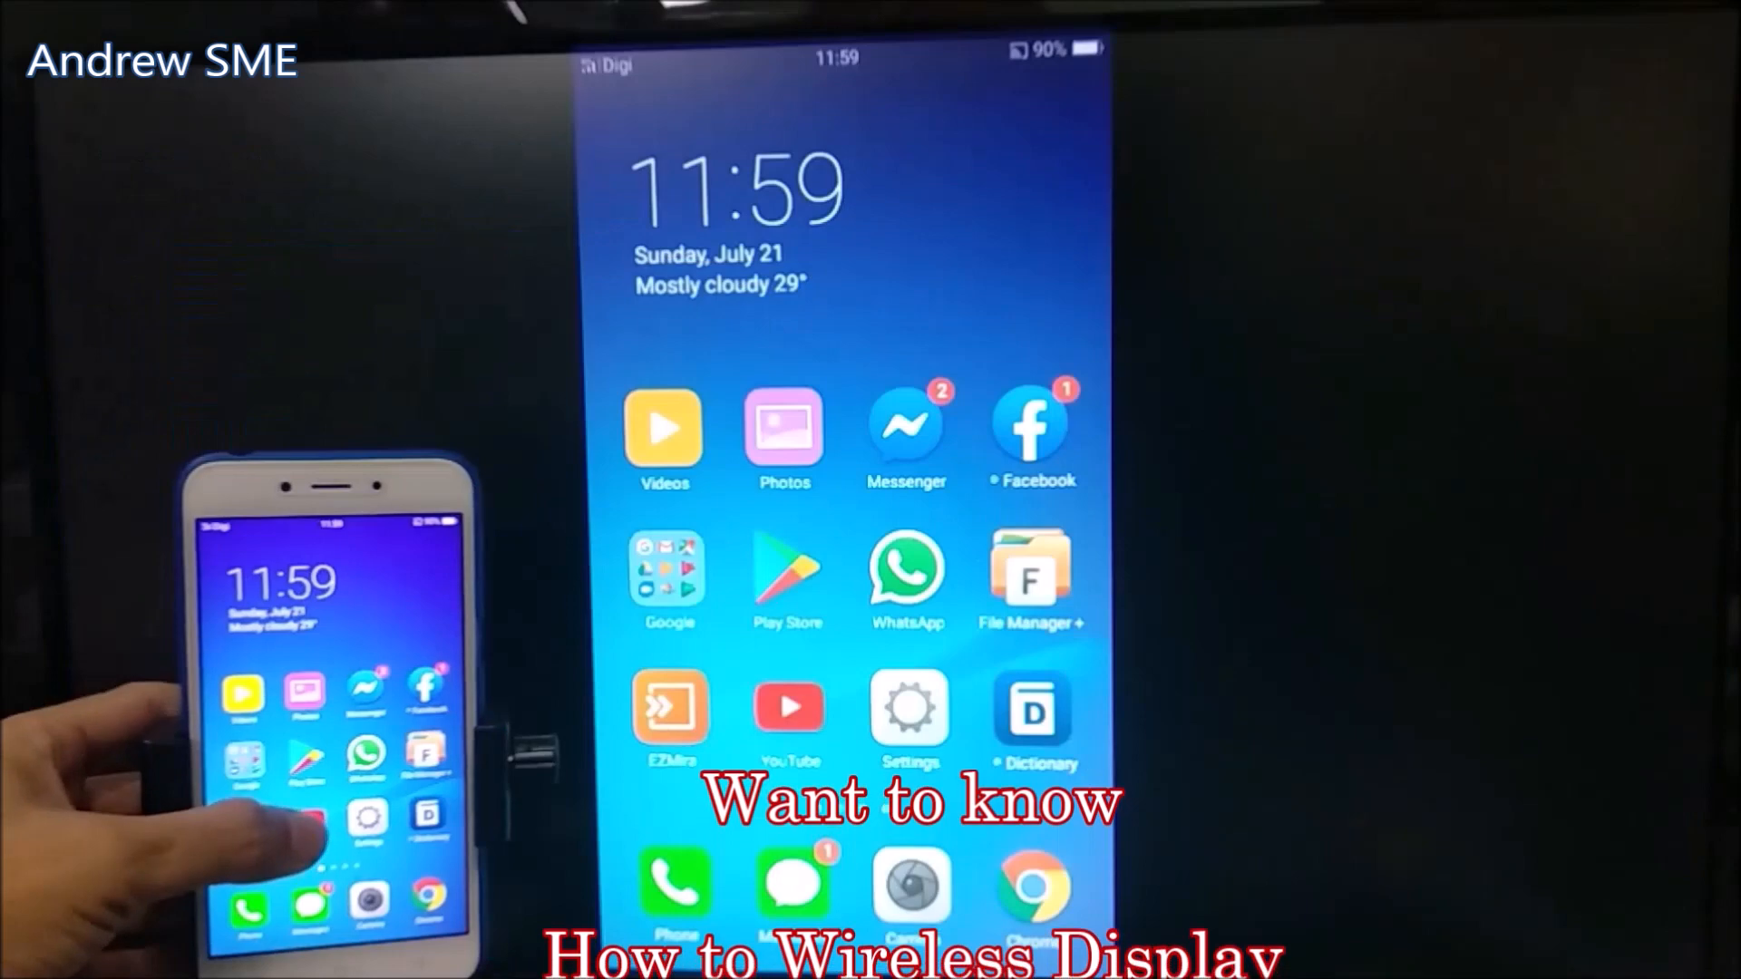
left_click(791, 711)
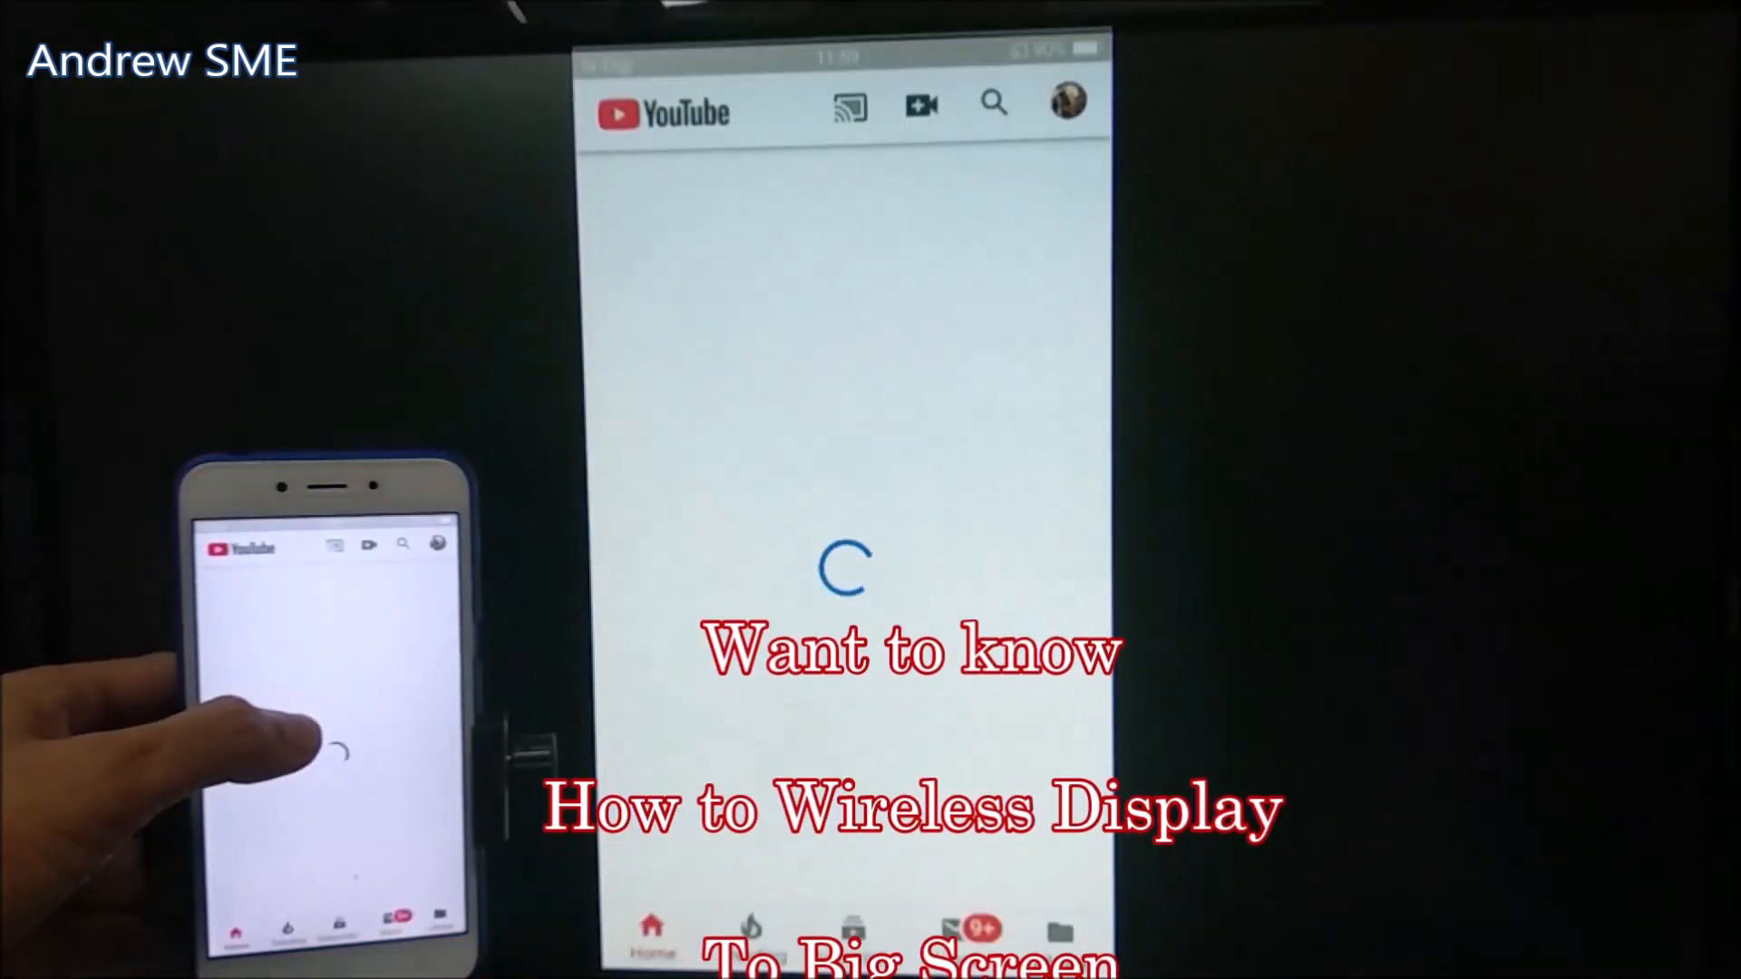